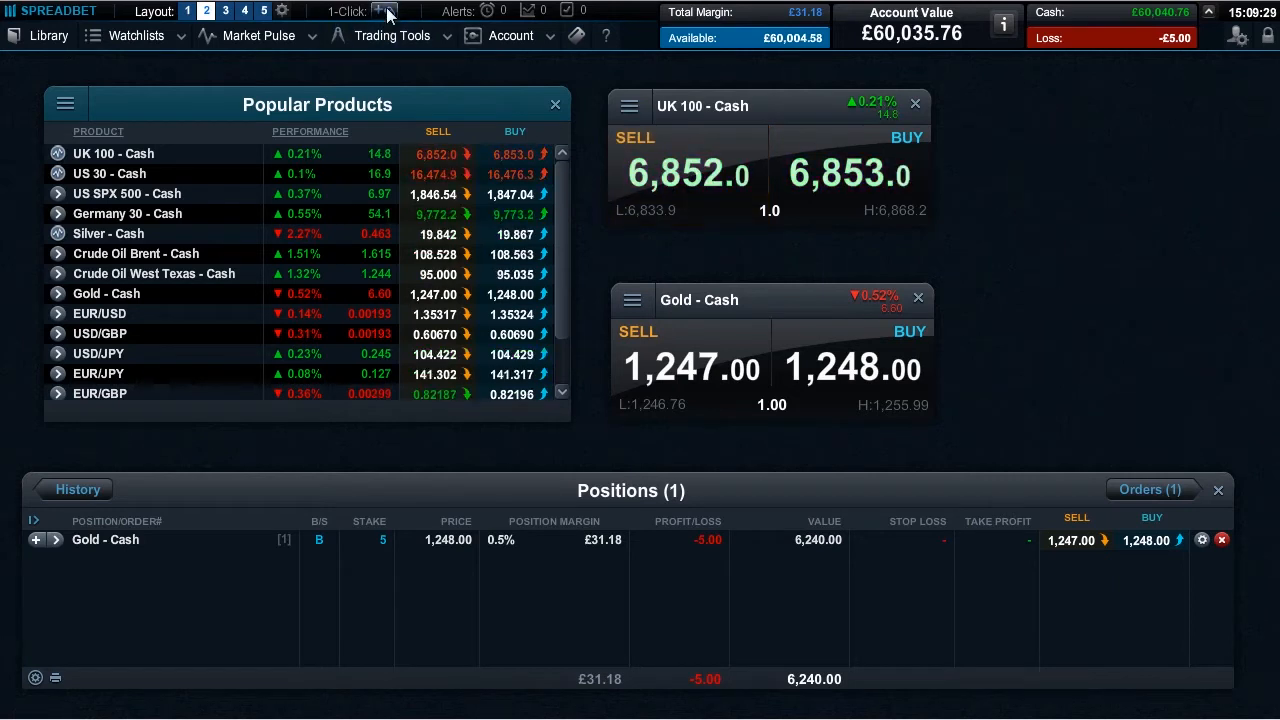
mouse_move(384, 12)
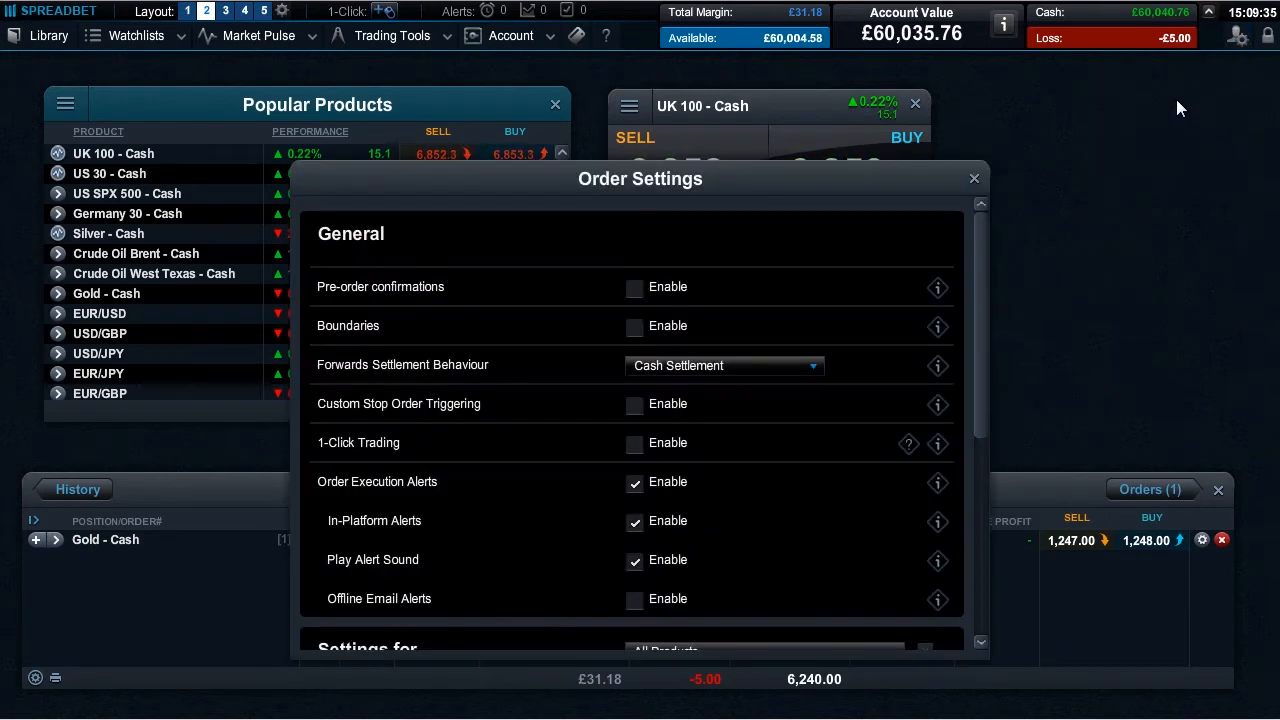
Enable 1-Click Trading in Order Settings, accept its terms and activate it.
click(908, 444)
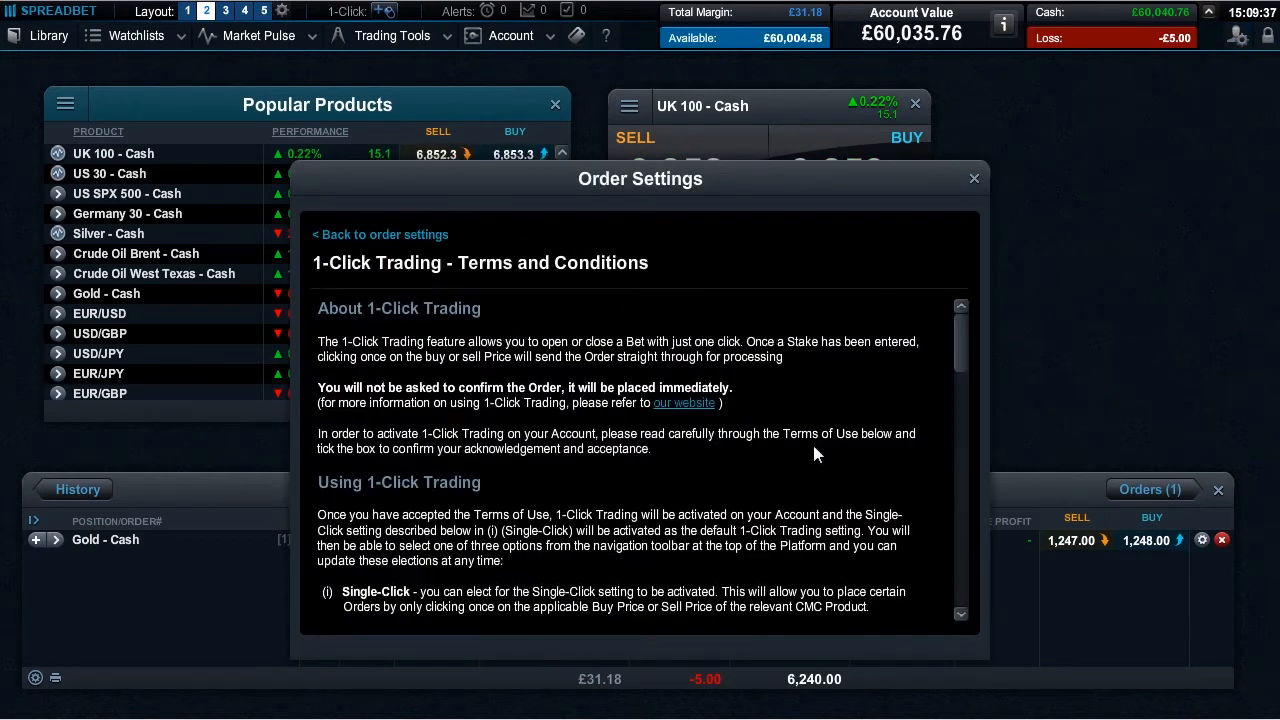
scroll(down, 3)
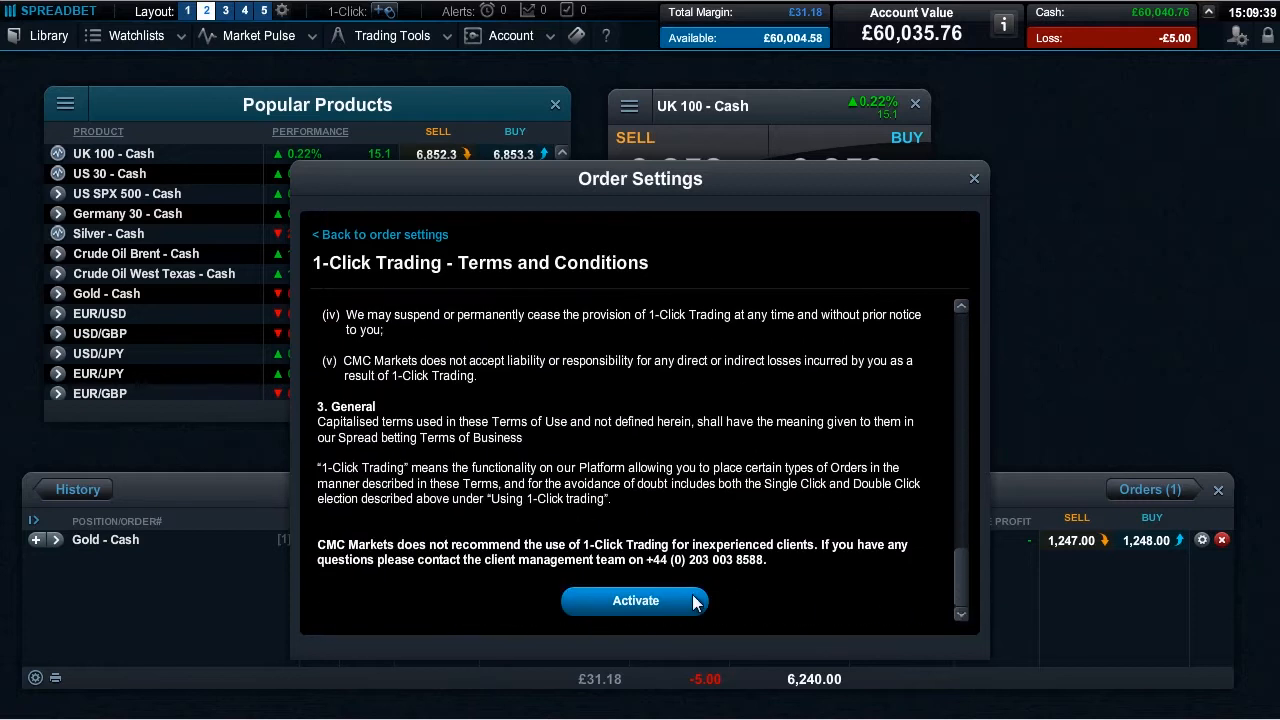
click(636, 600)
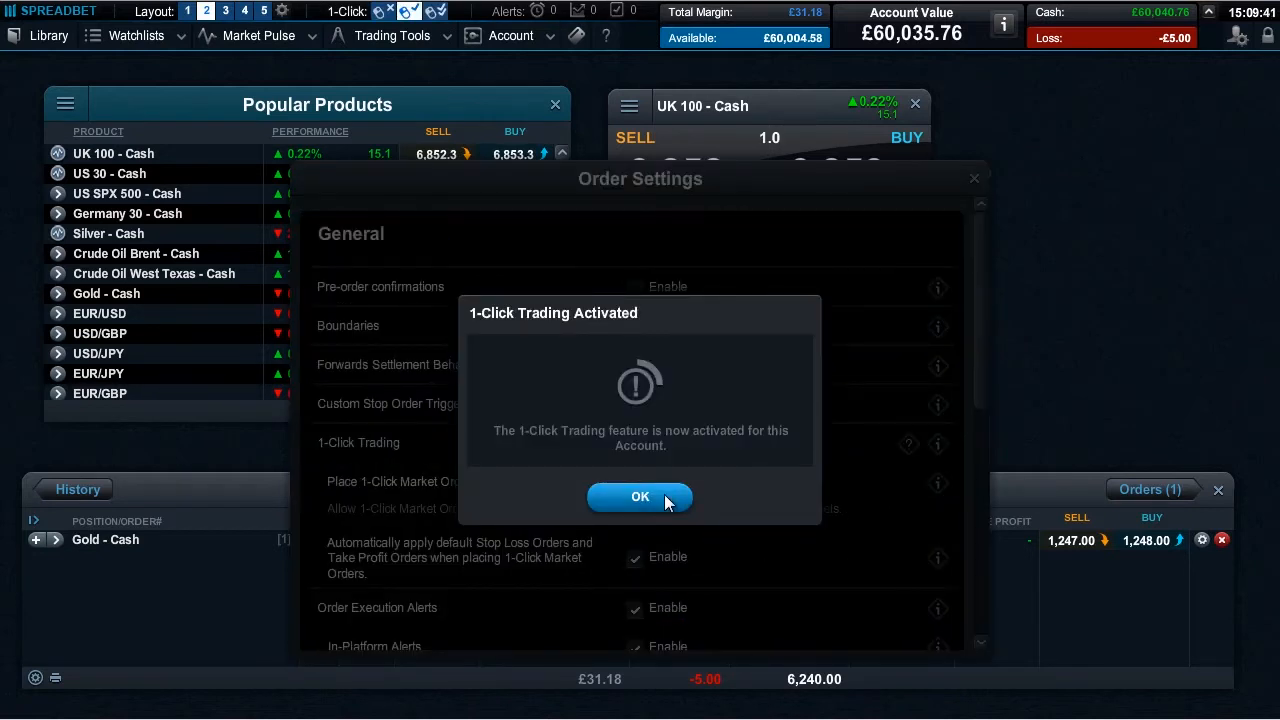
Acknowledge activation and place 1-Click market orders via All Price buttons.
click(640, 496)
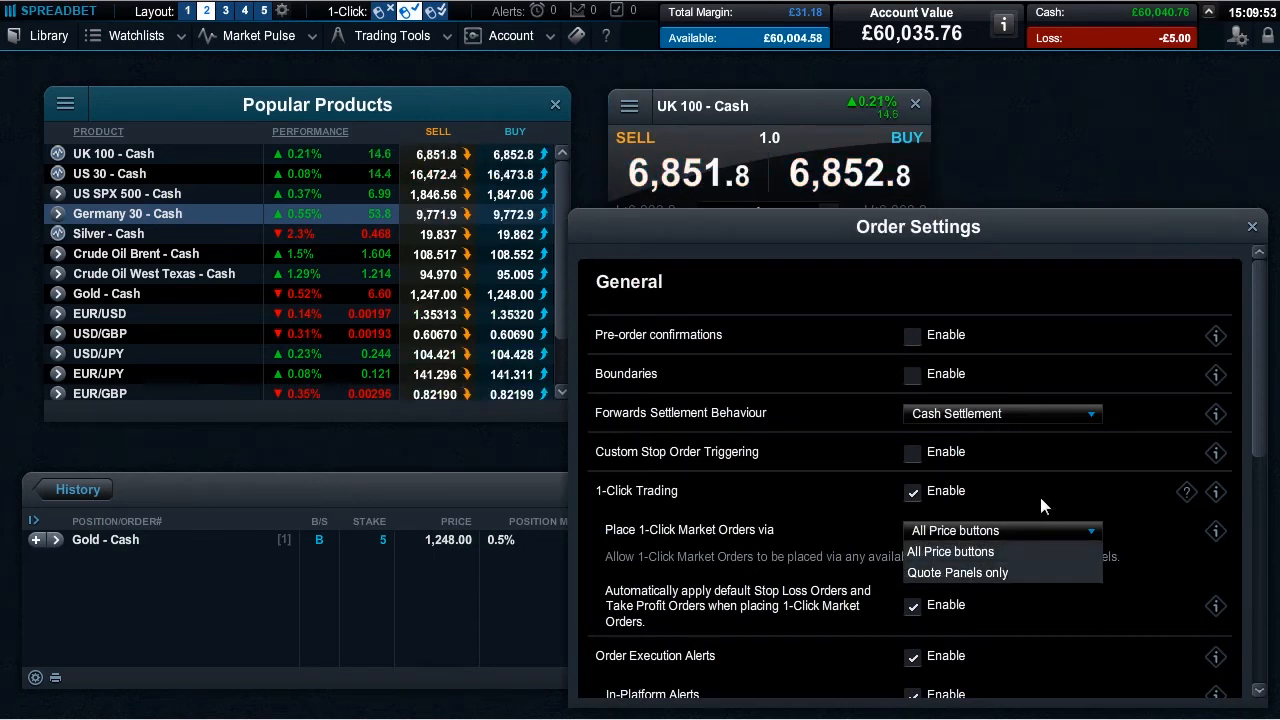
click(950, 552)
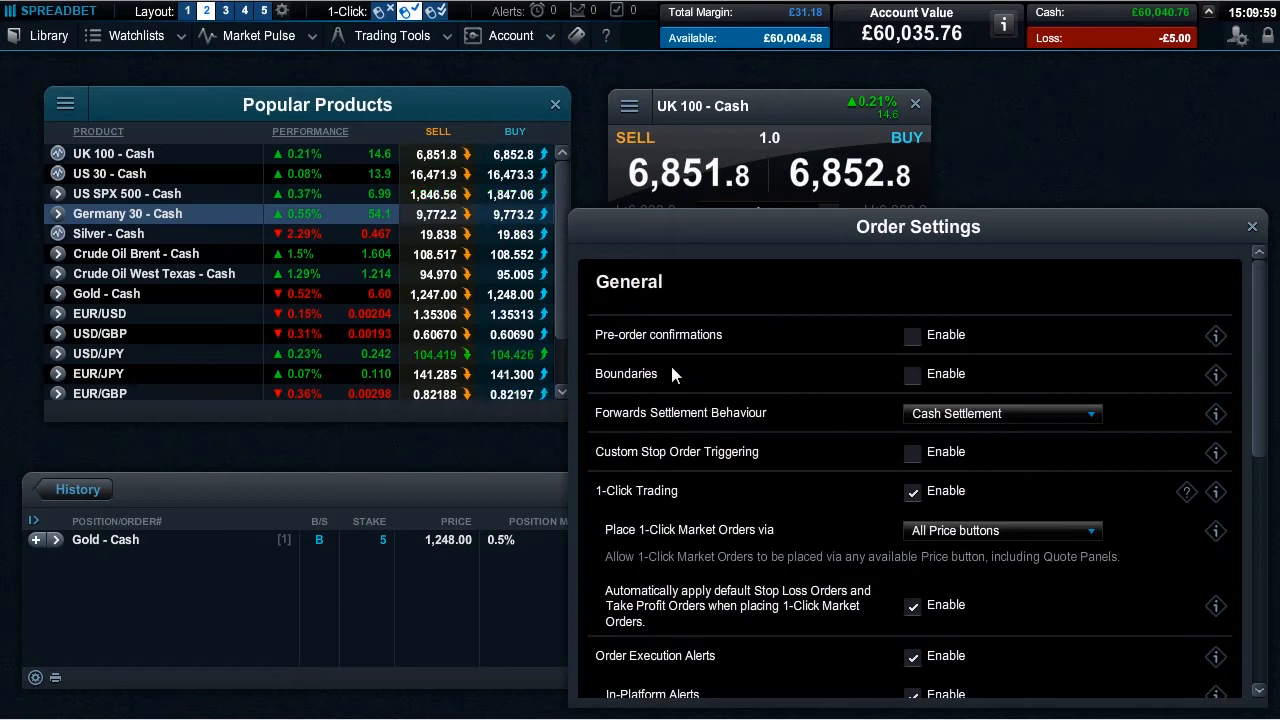
mouse_move(796, 464)
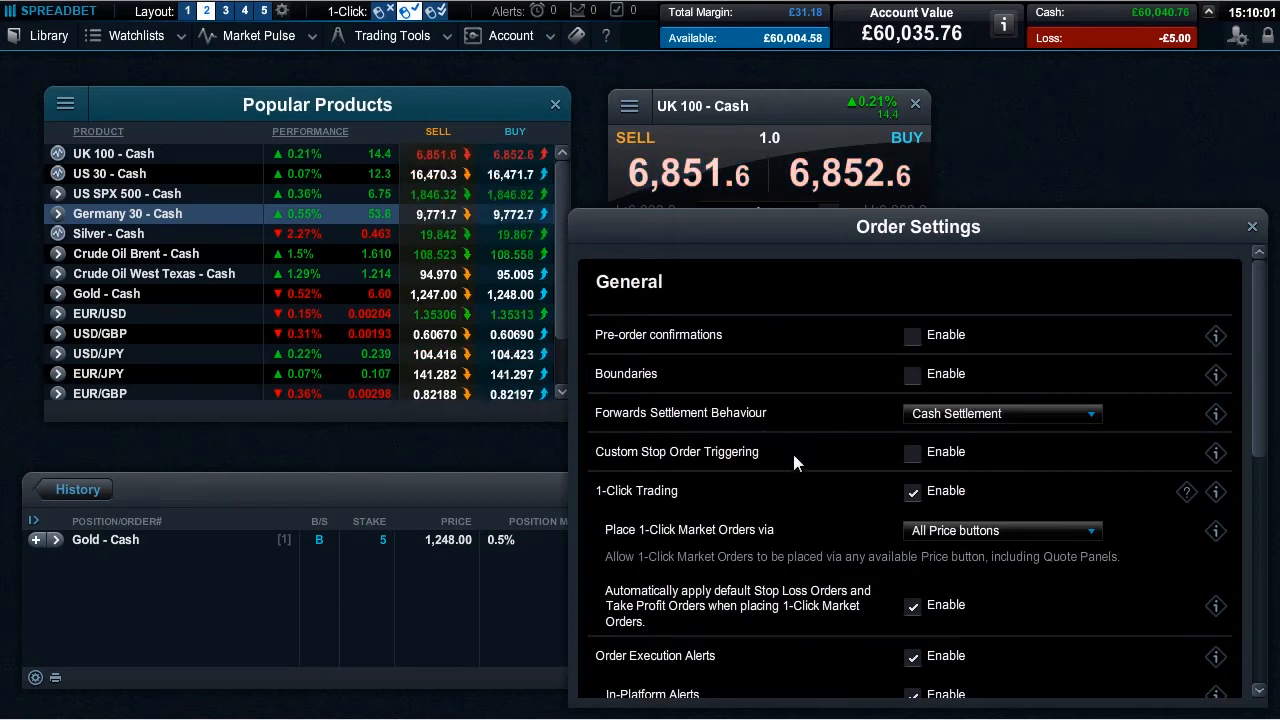
mouse_move(816, 424)
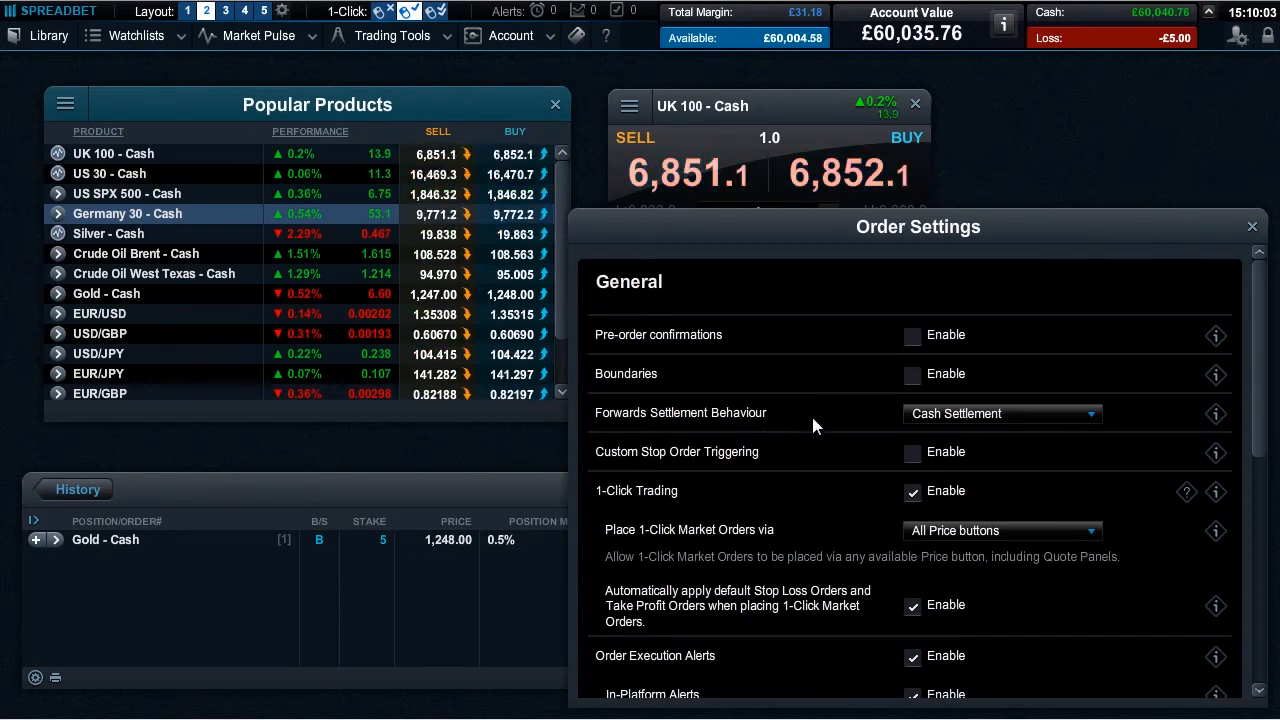
mouse_move(856, 336)
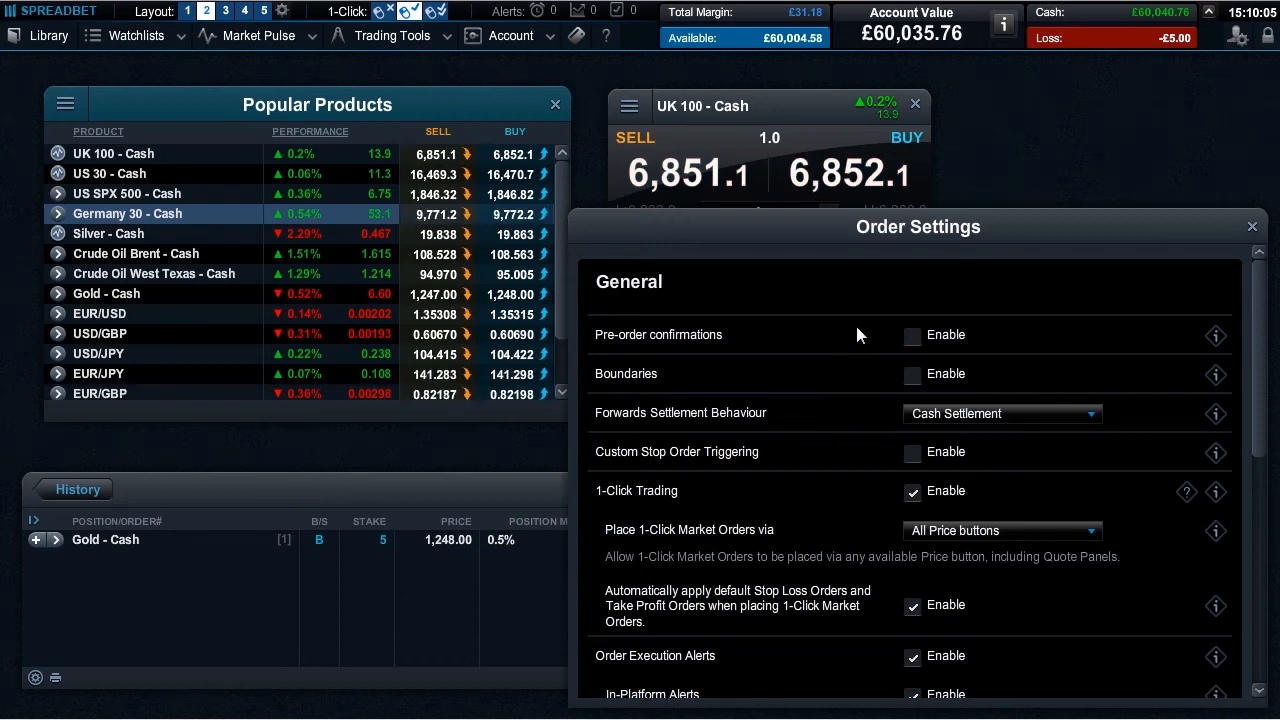
mouse_move(968, 264)
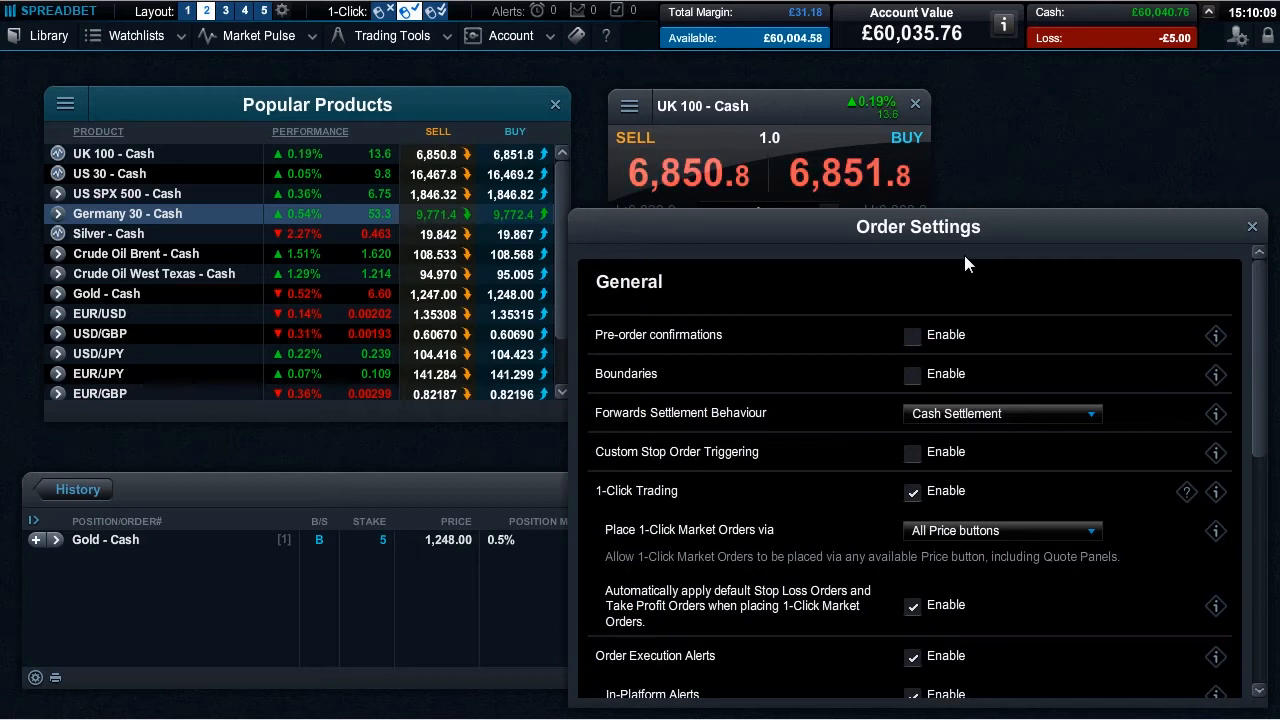
mouse_move(1258, 316)
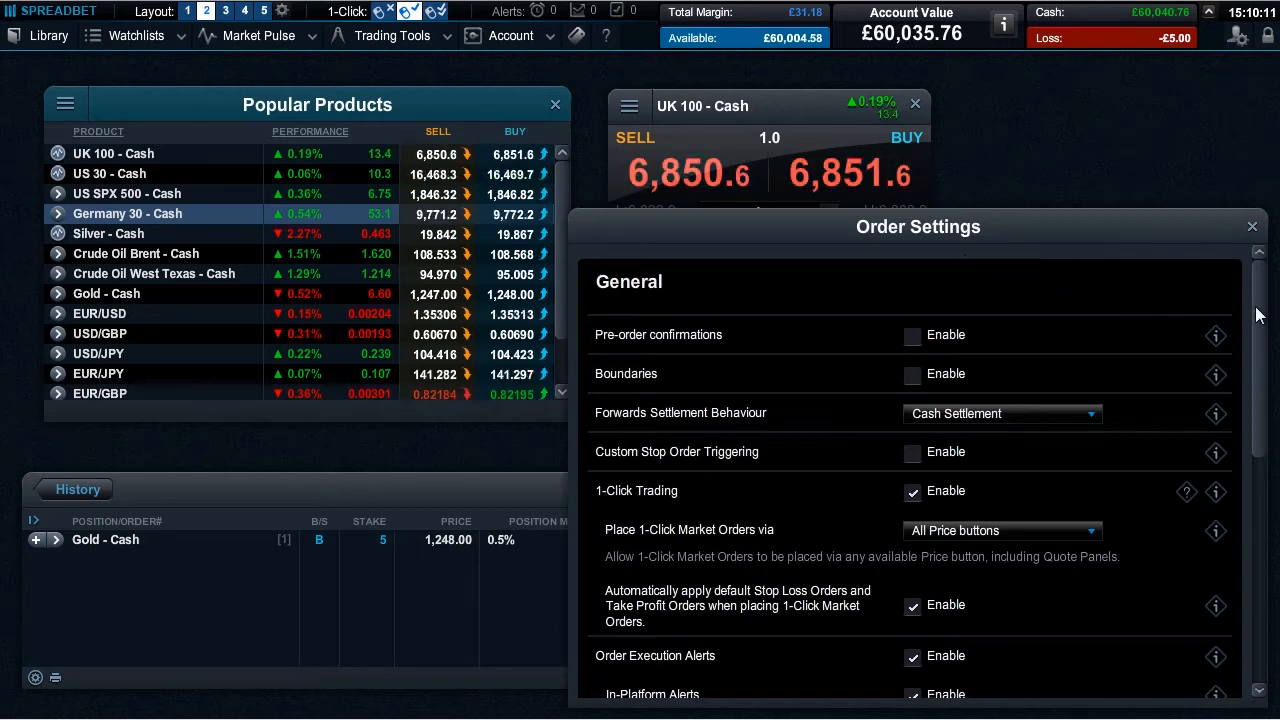
scroll(down, 3)
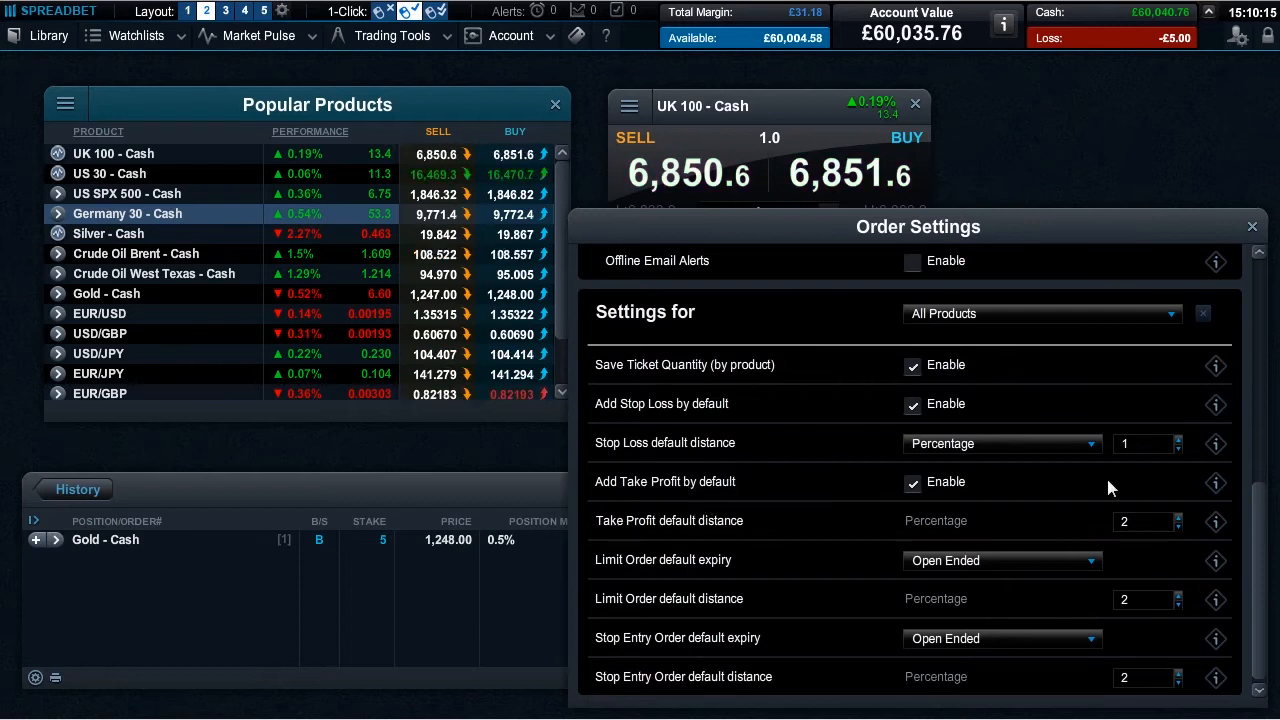
scroll(up, 3)
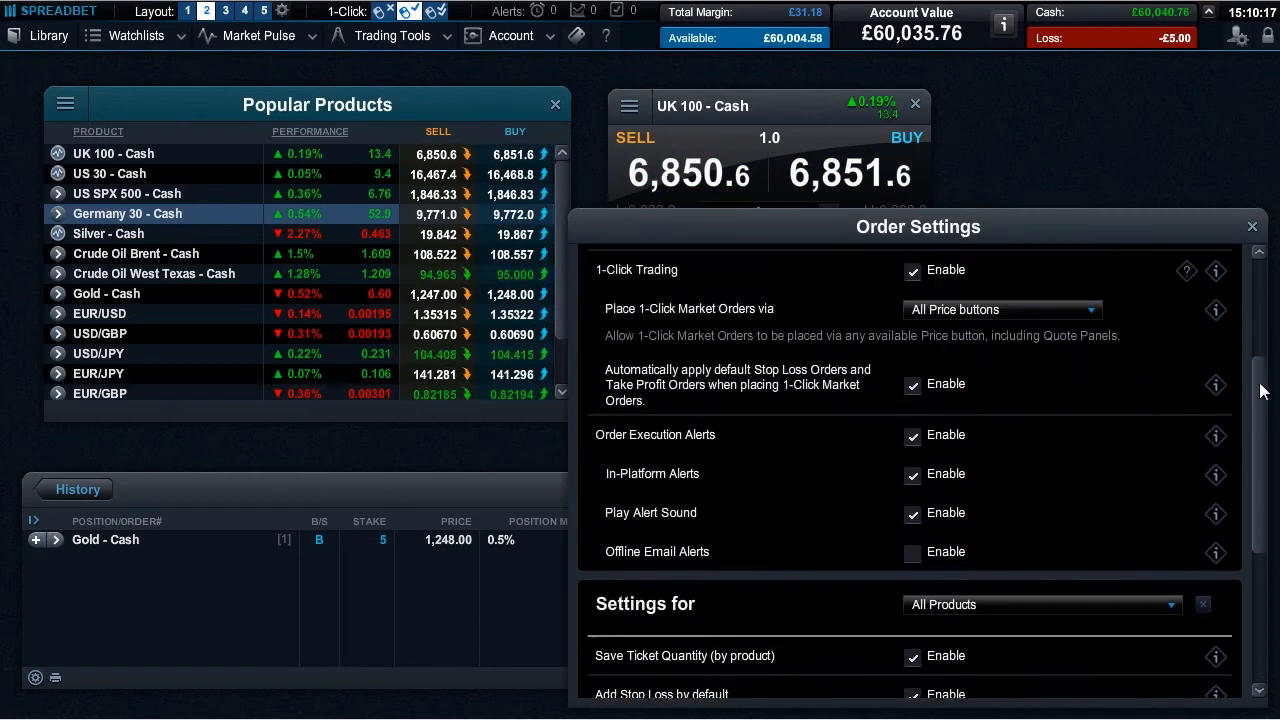
scroll(up, 3)
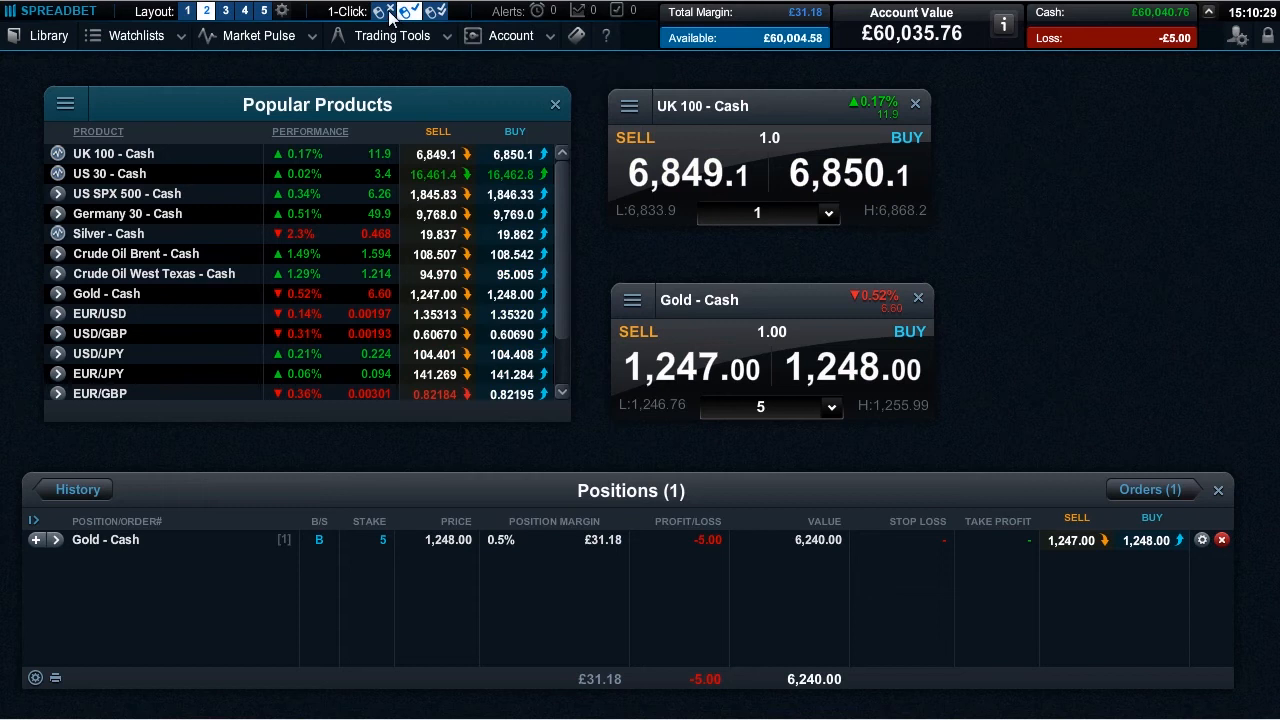
mouse_move(392, 12)
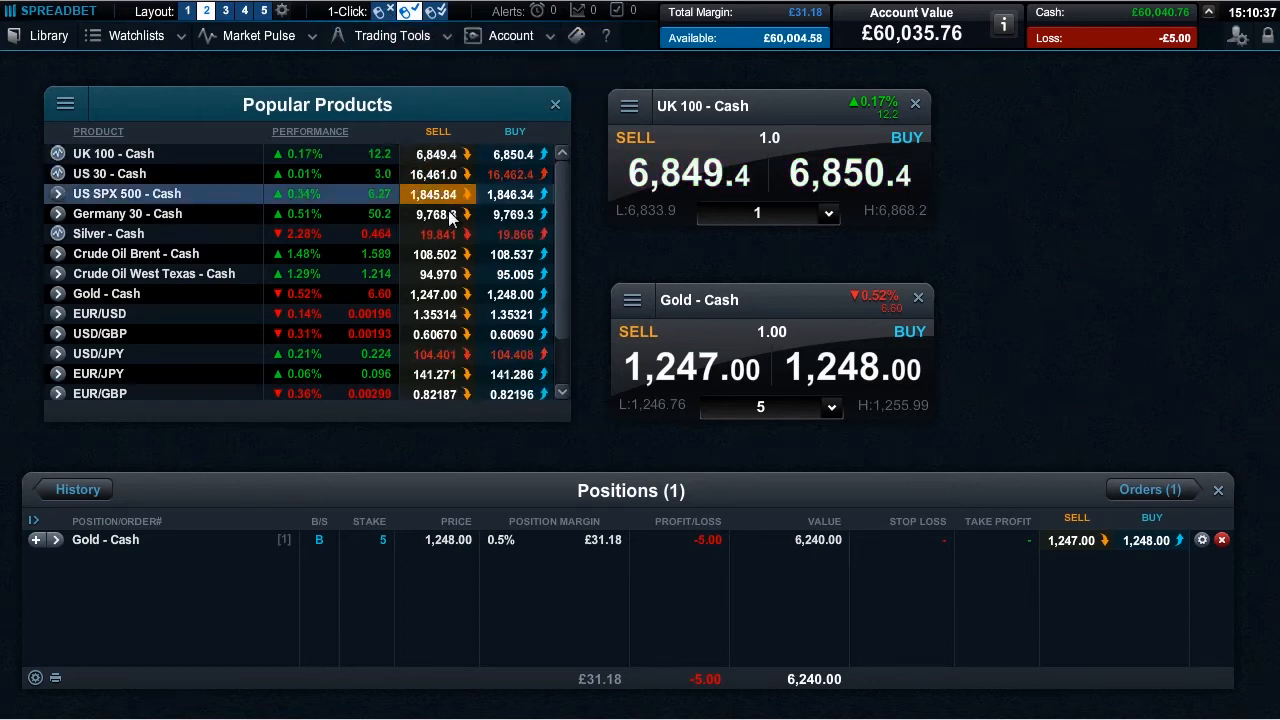
Show the UK 100 and Gold quote panels and edit the UK 100 stake to 5.
click(512, 254)
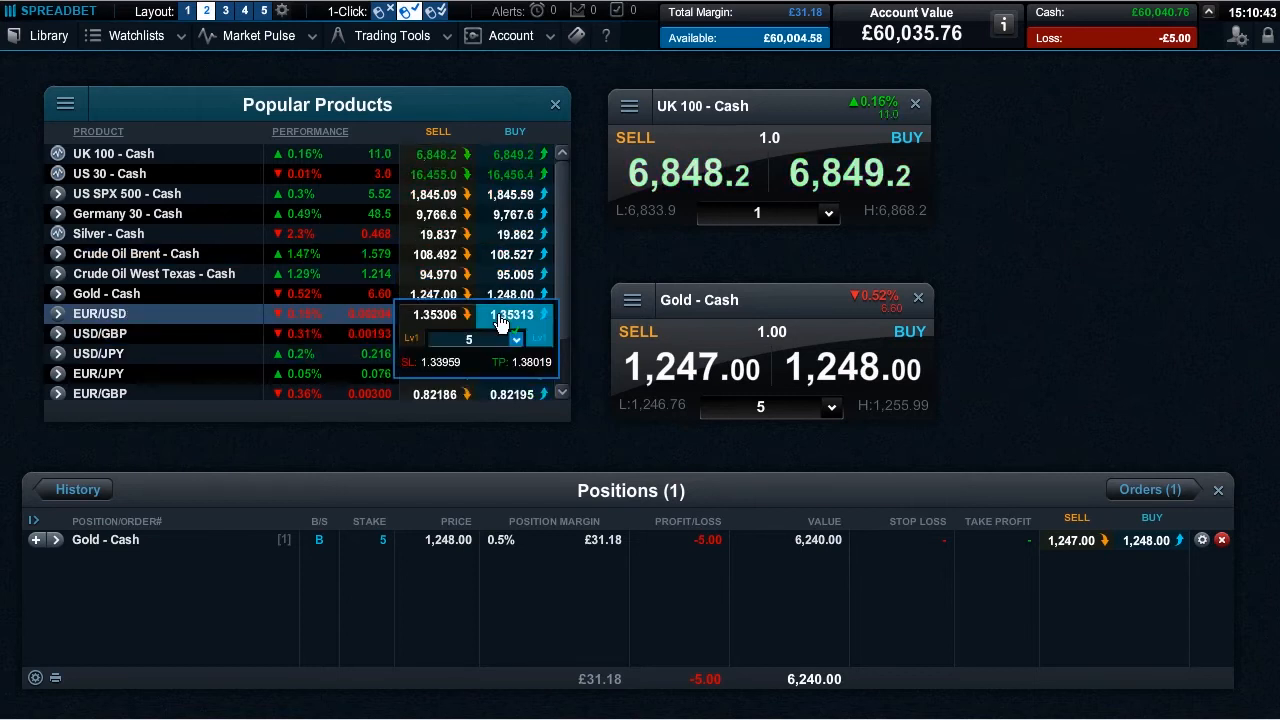
click(516, 338)
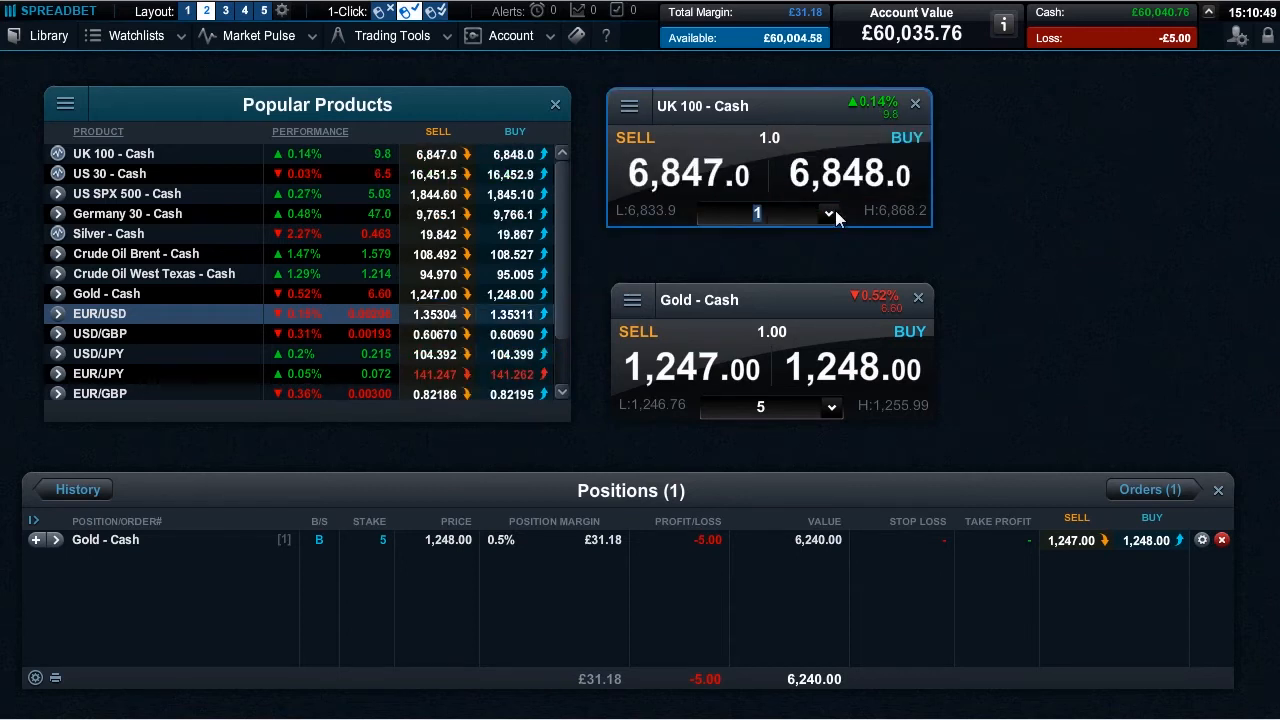
click(828, 212)
text(5)
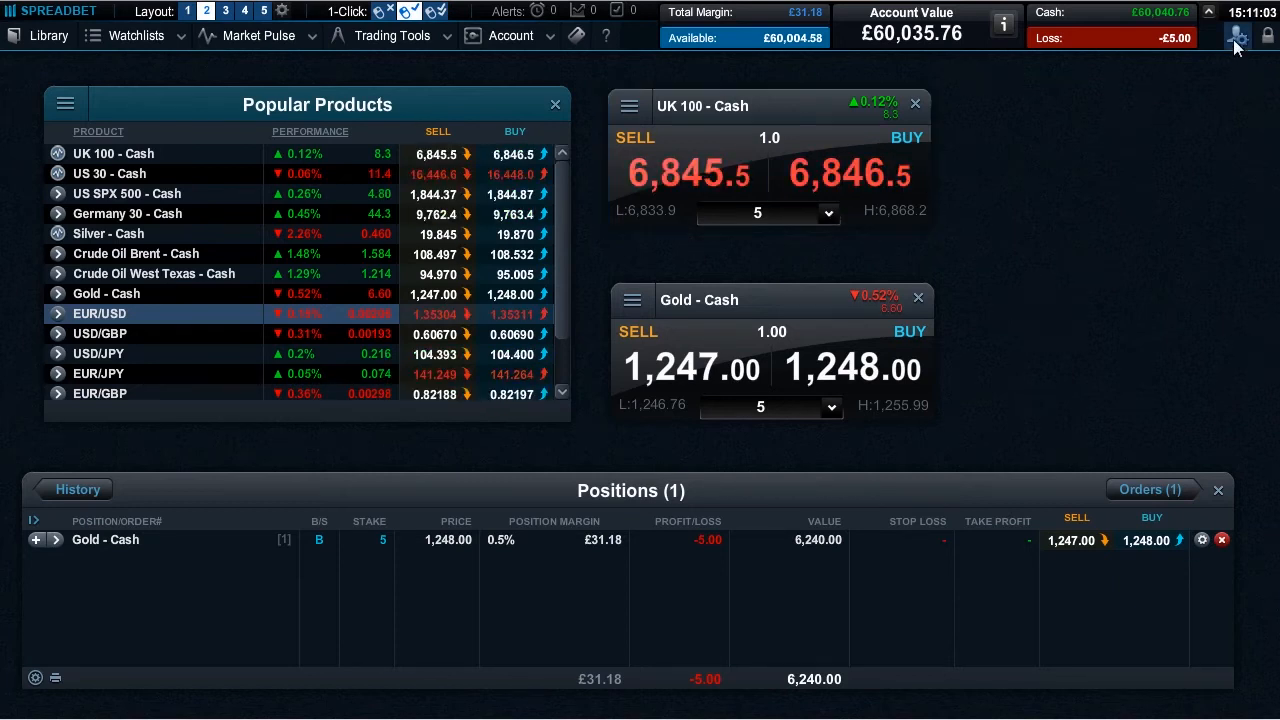
click(1236, 36)
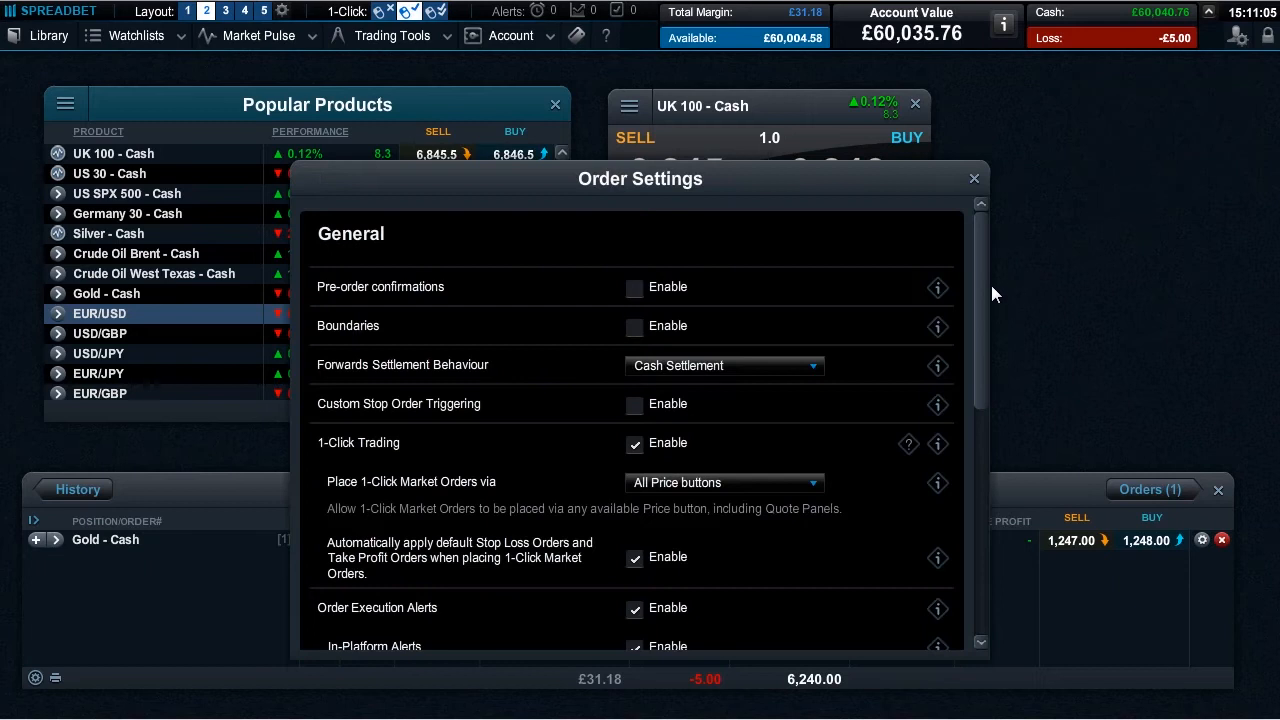
scroll(down, 3)
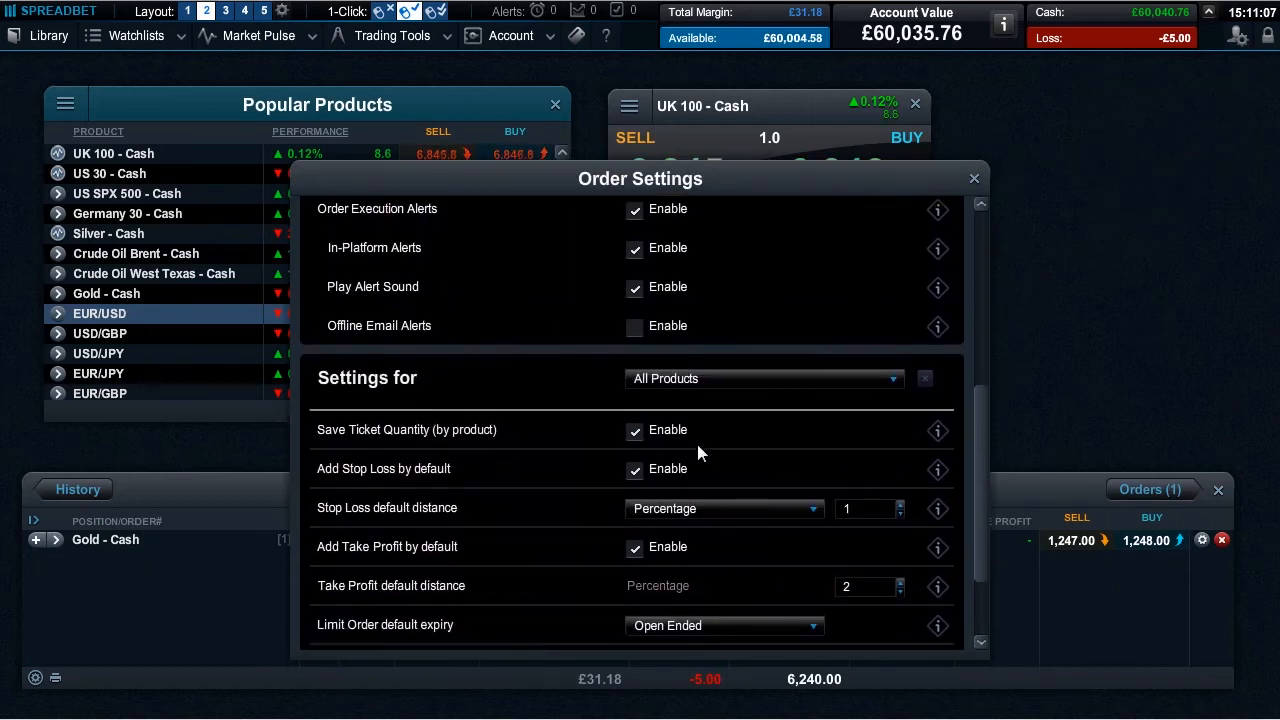
mouse_move(690, 444)
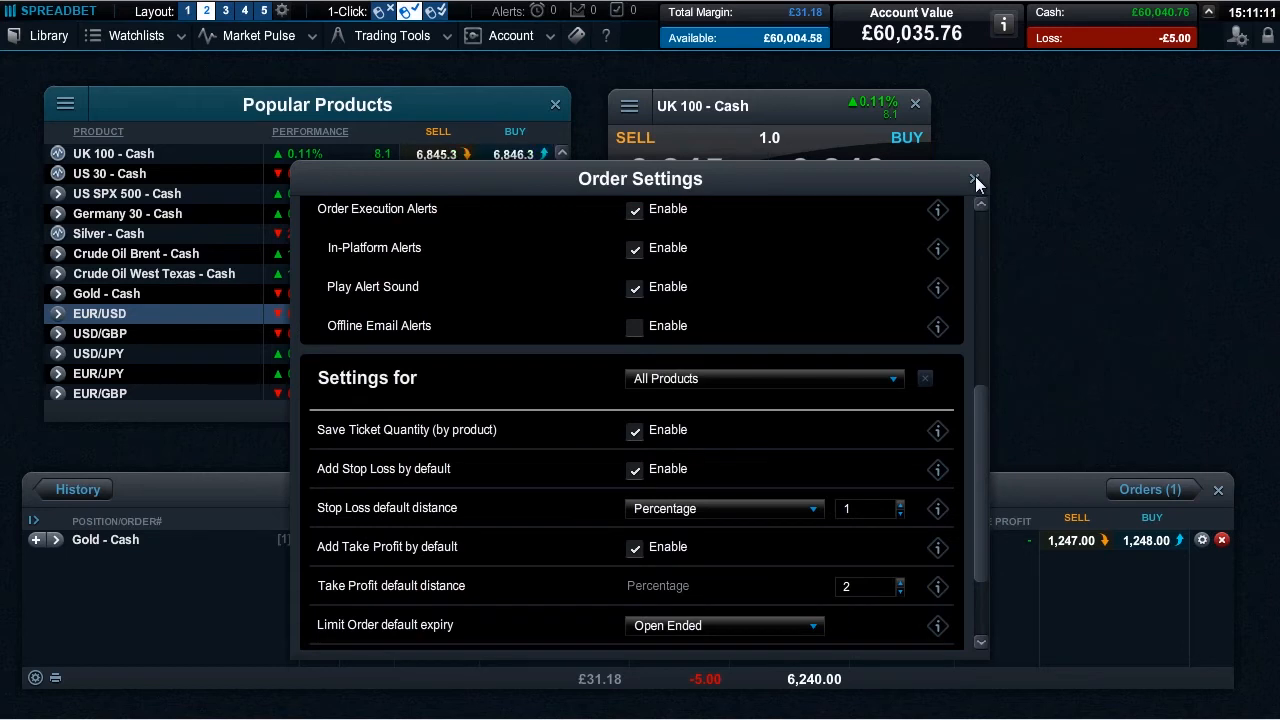
click(976, 180)
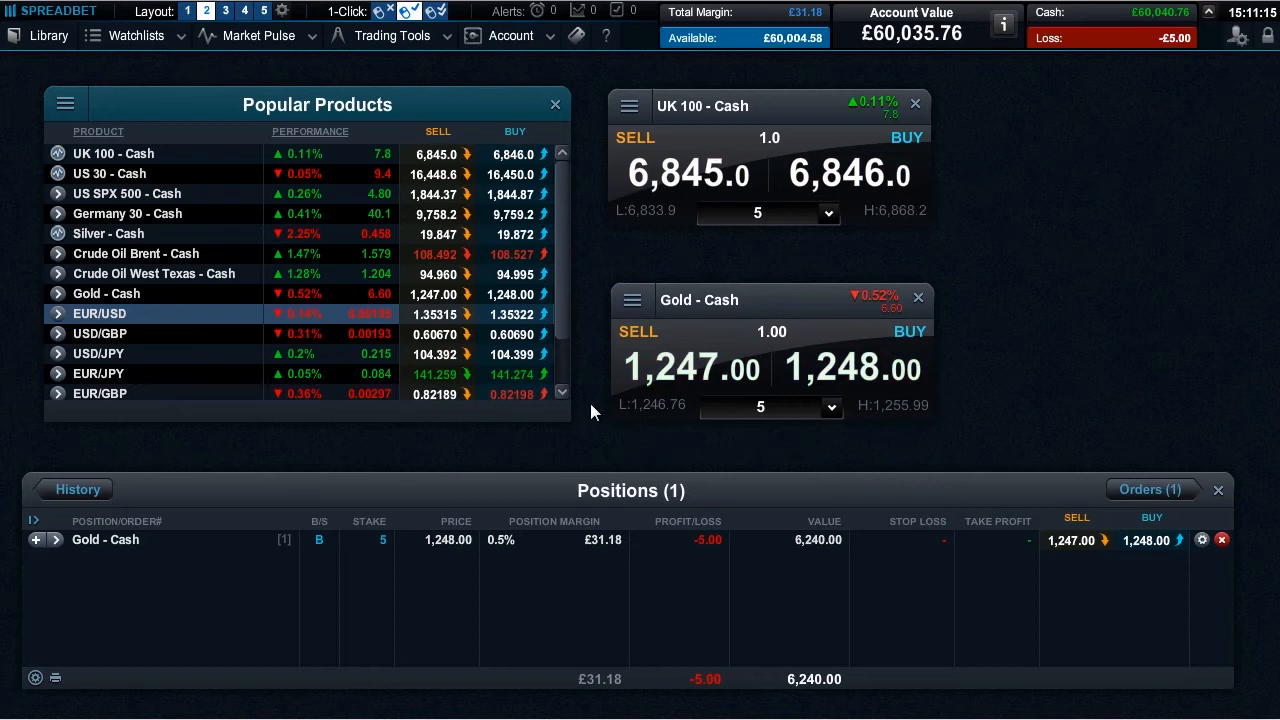
Choose a 1,000 stake from the UK 100 - Cash stake dropdown.
scroll(down, 3)
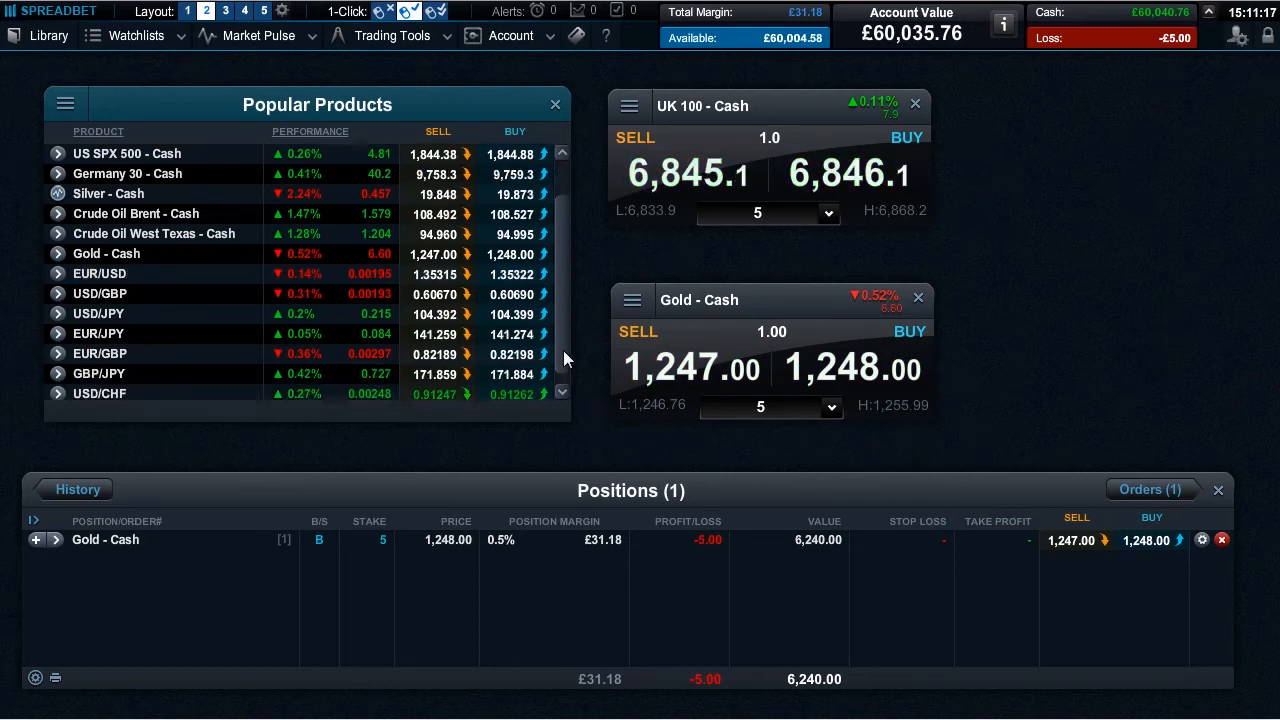
scroll(down, 3)
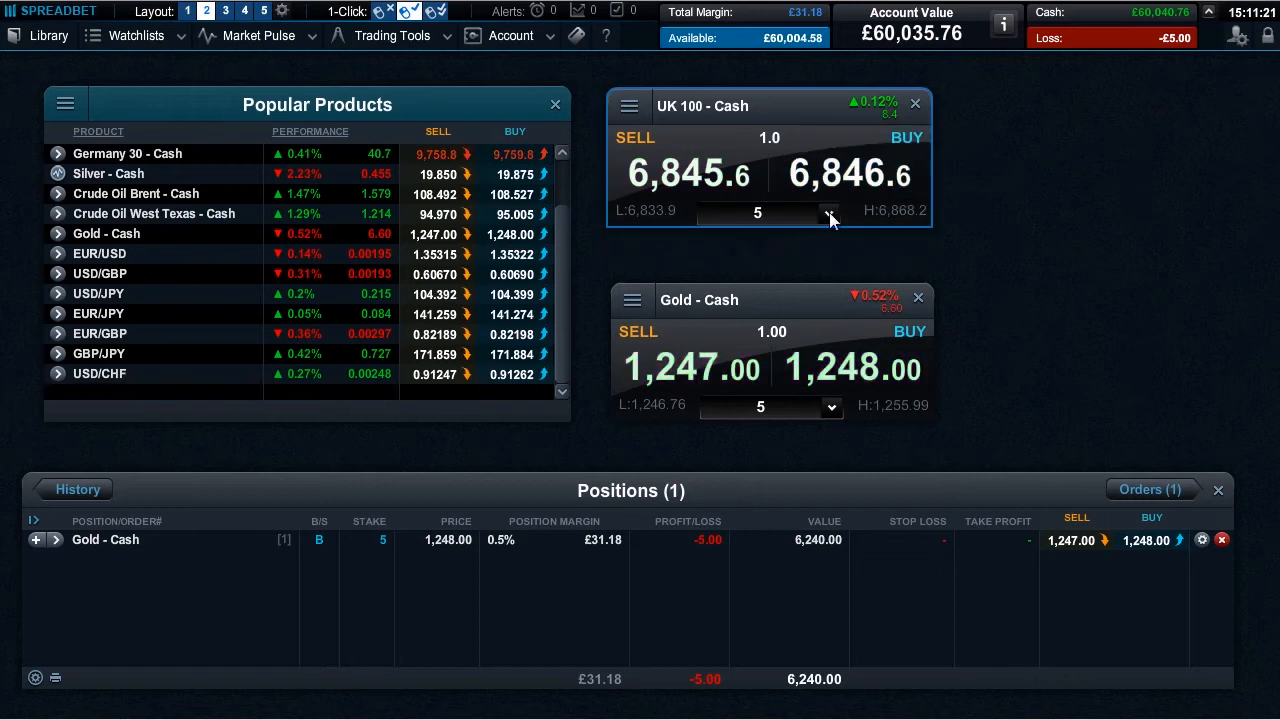
click(828, 212)
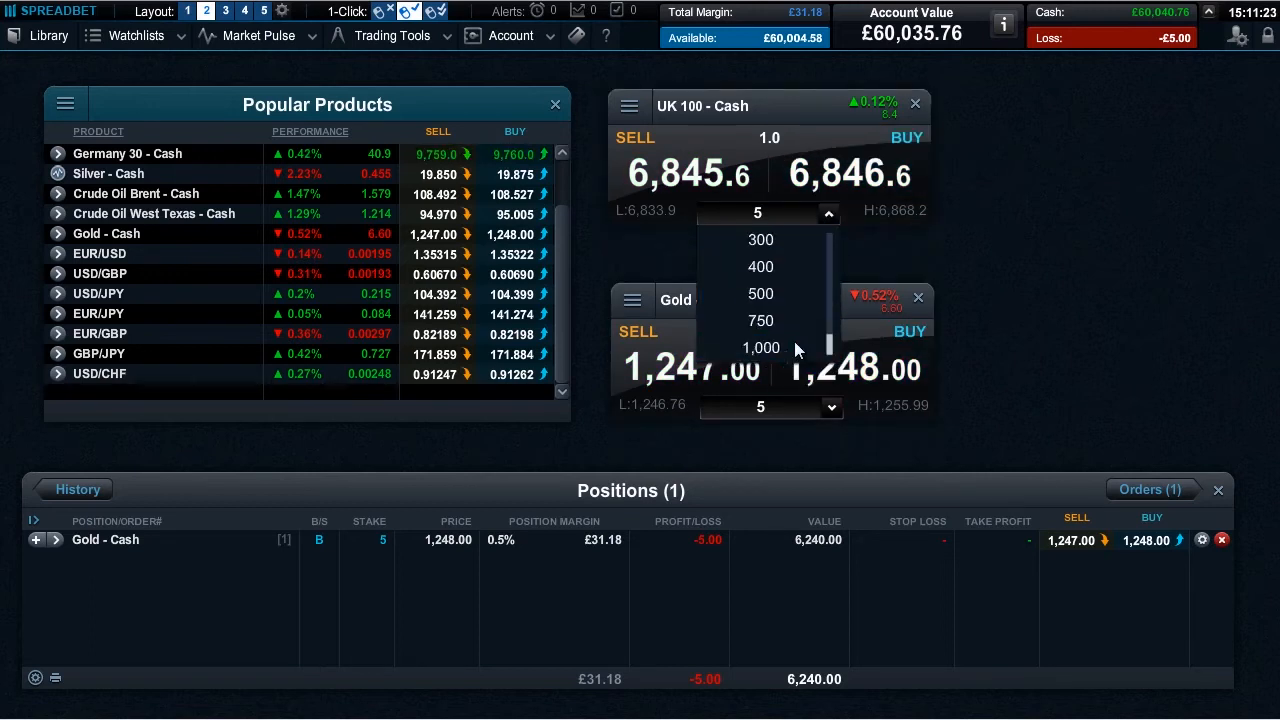
click(760, 348)
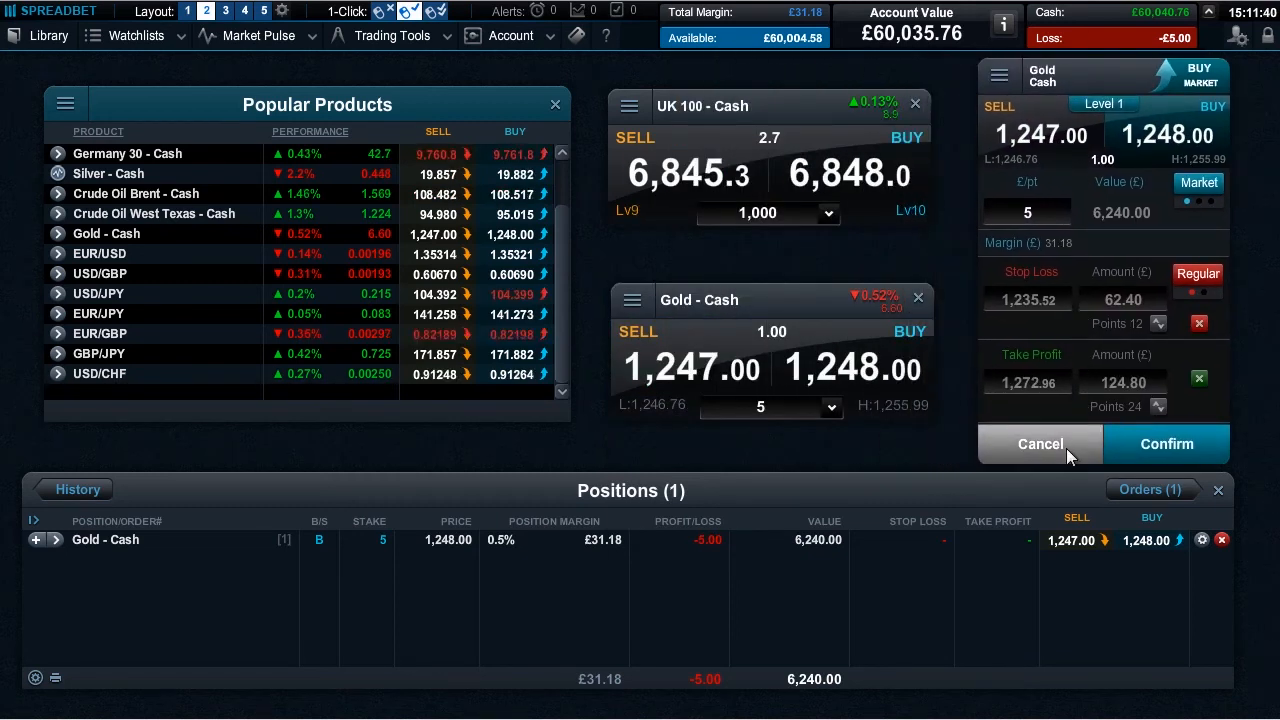
Cancel the Gold ticket and buy UK 100 - Cash at 1,000 stake via 1-Click.
click(1040, 444)
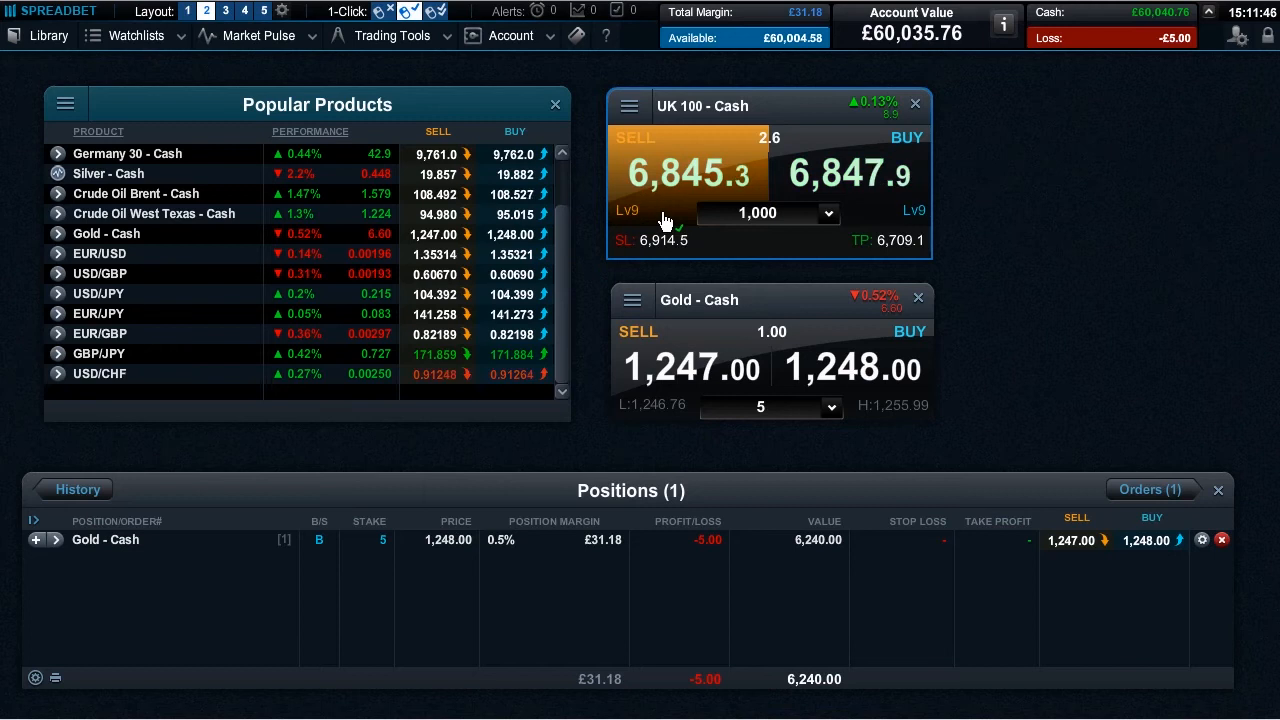
click(438, 12)
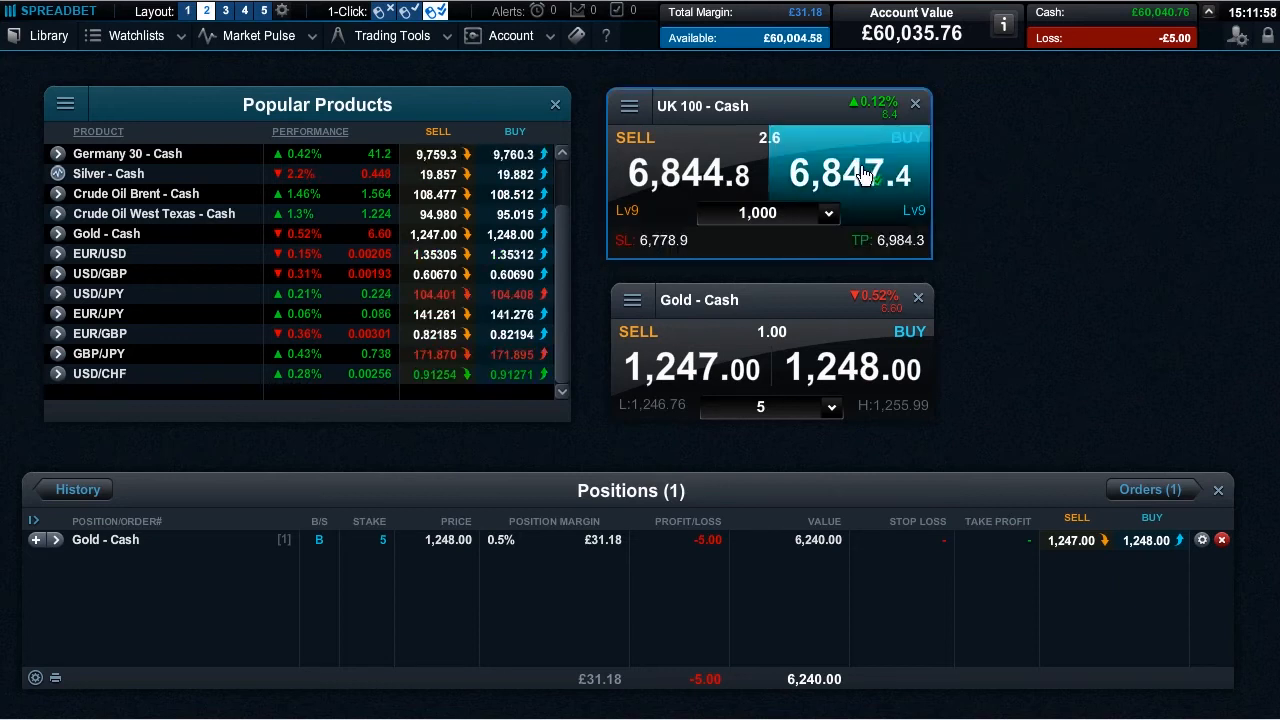
click(850, 172)
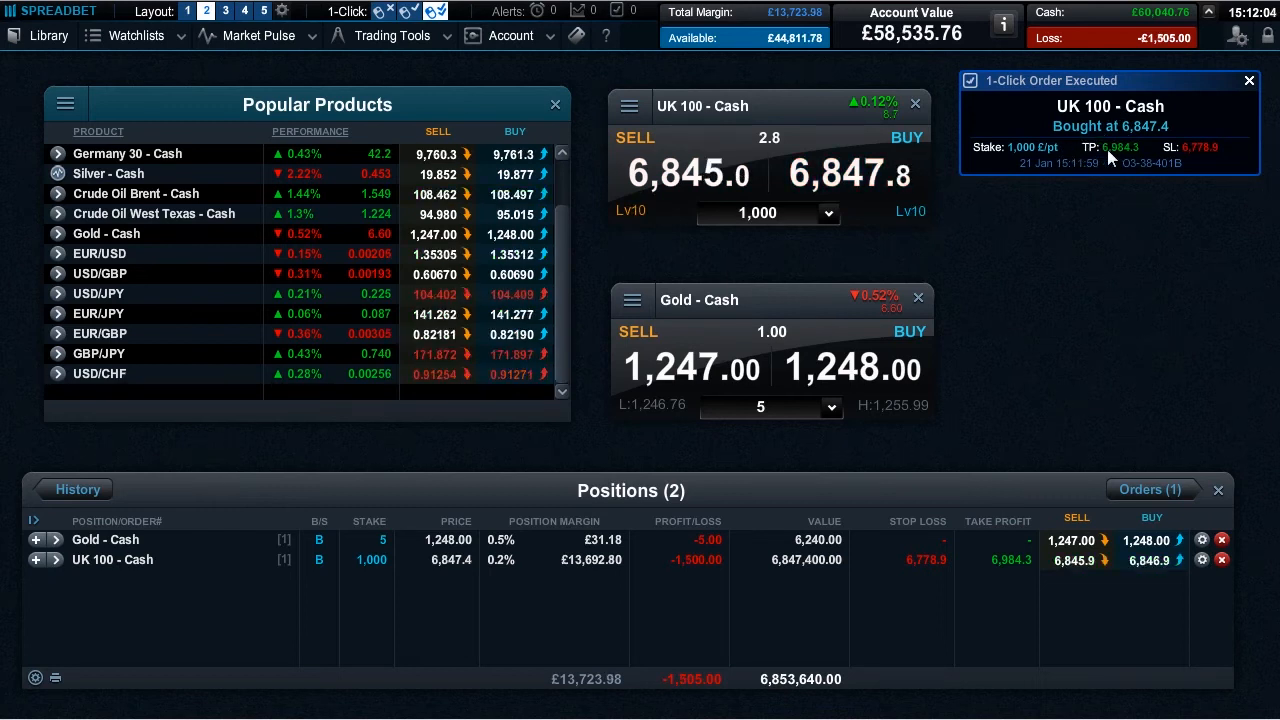
mouse_move(1150, 160)
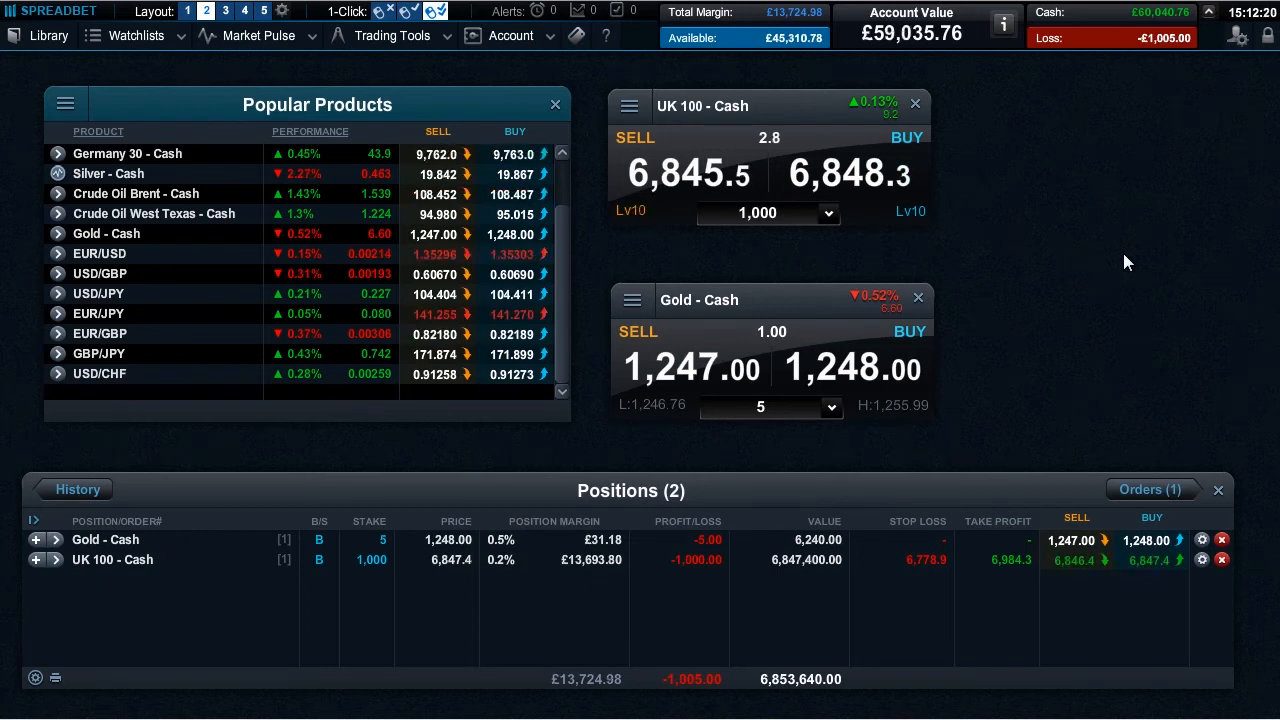
mouse_move(1148, 344)
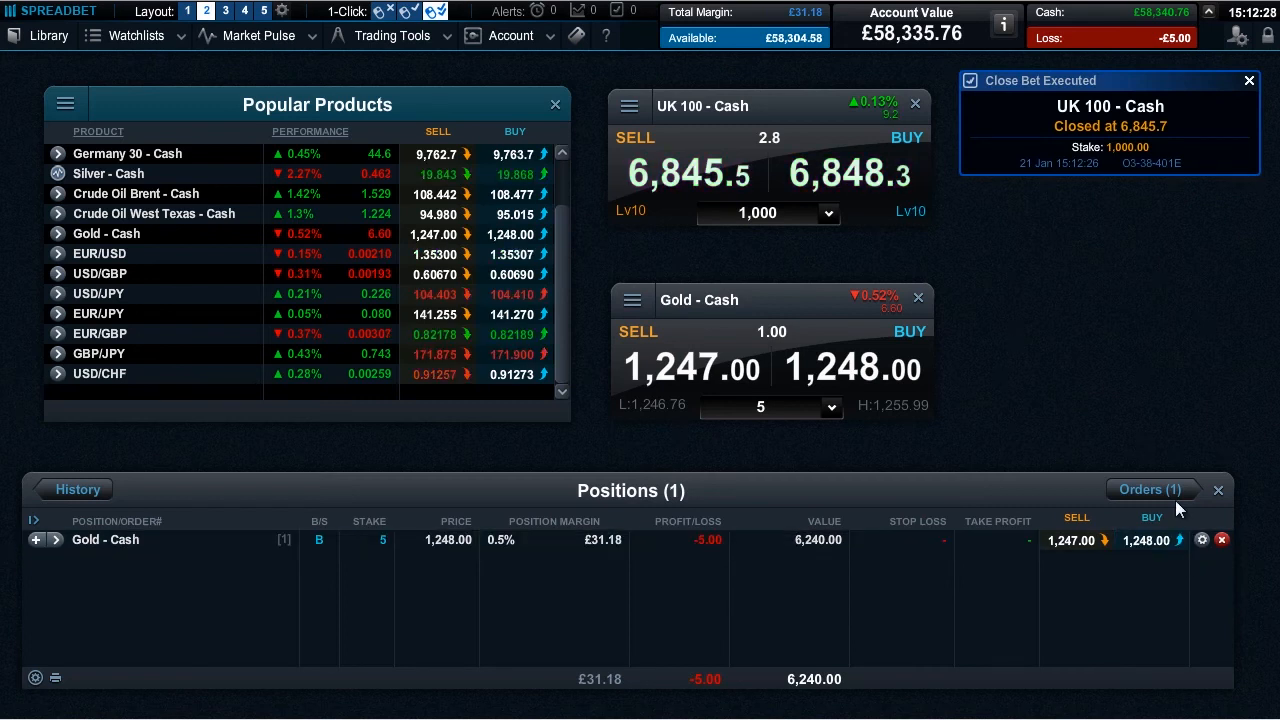
Check the Orders and Positions lists are empty, then reach the settings menu.
click(1150, 488)
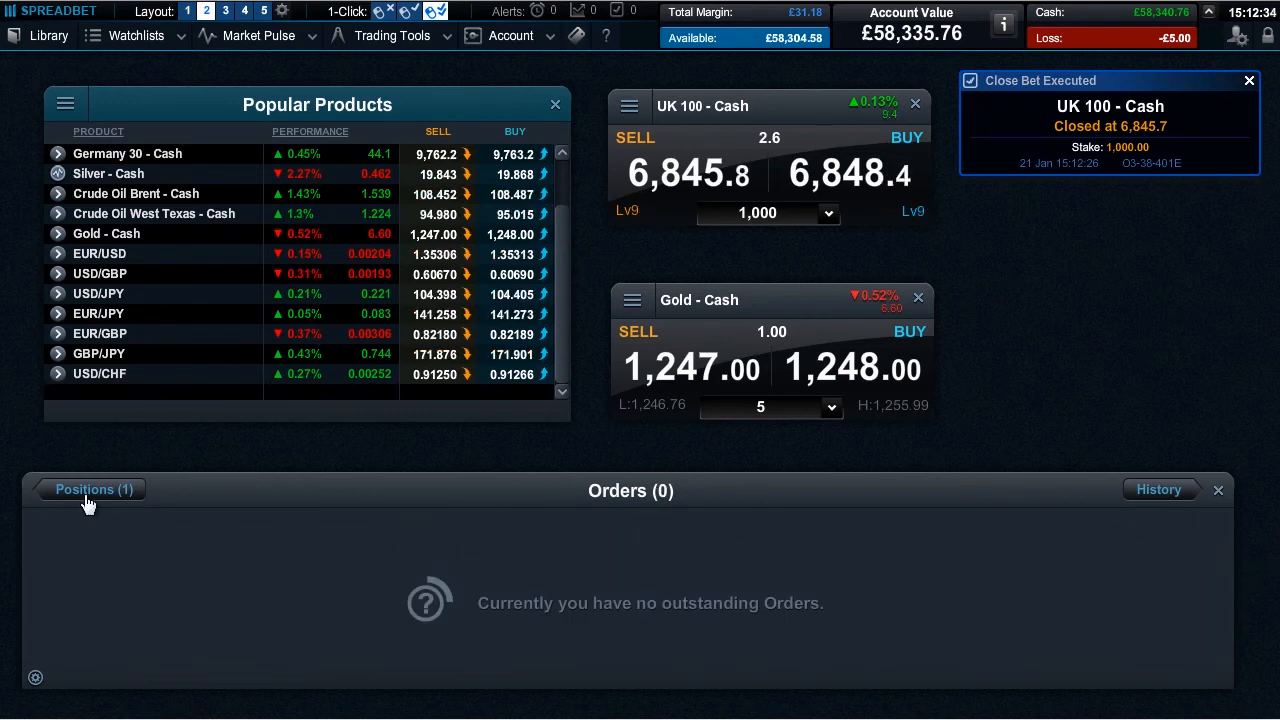
click(94, 488)
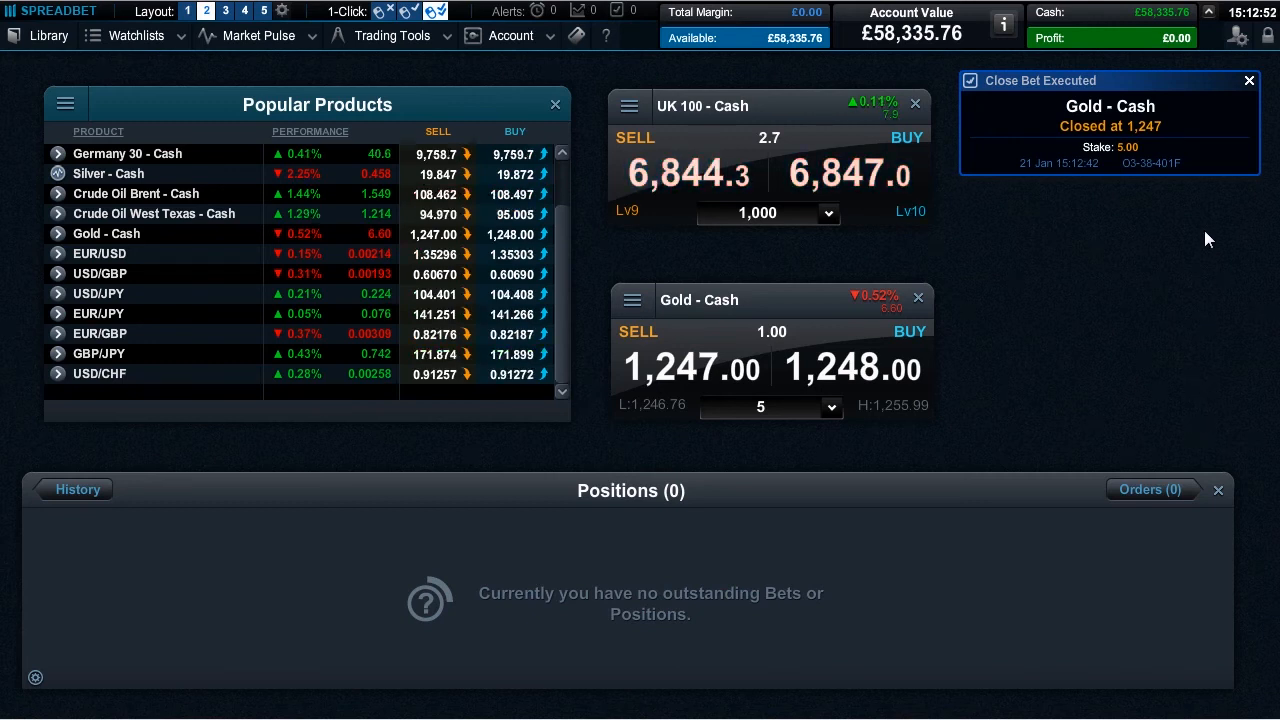
click(1236, 36)
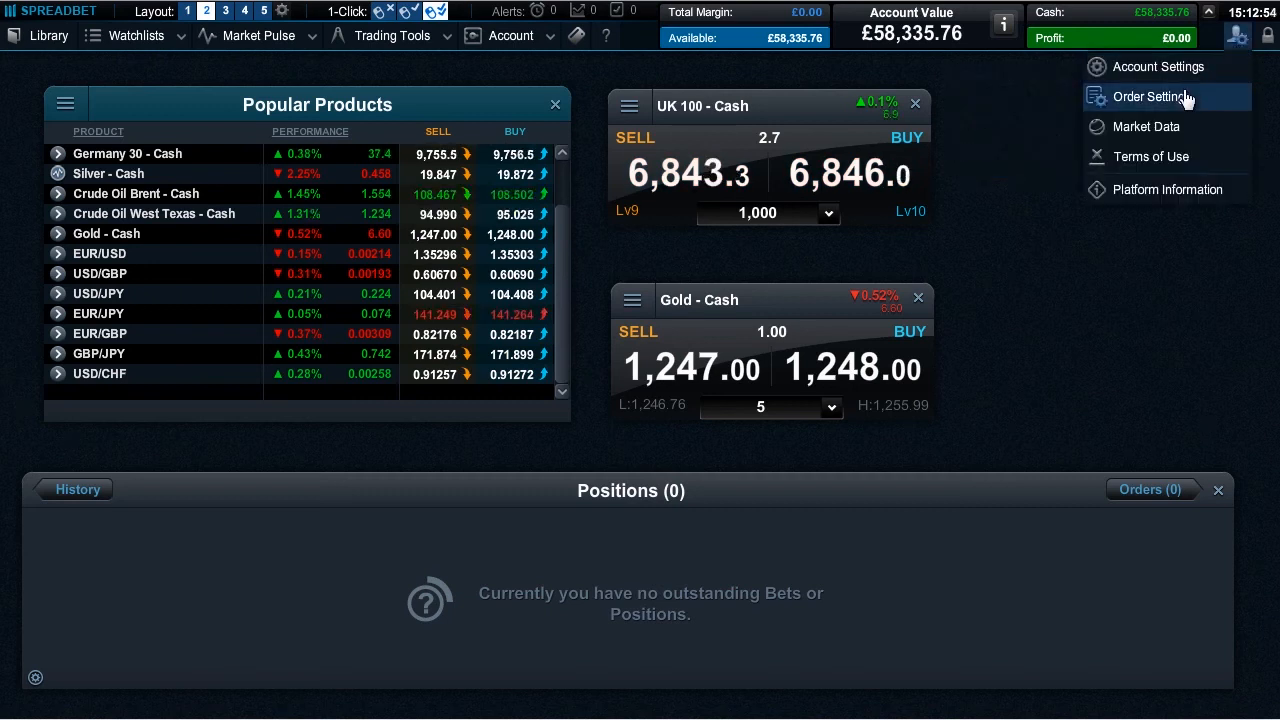